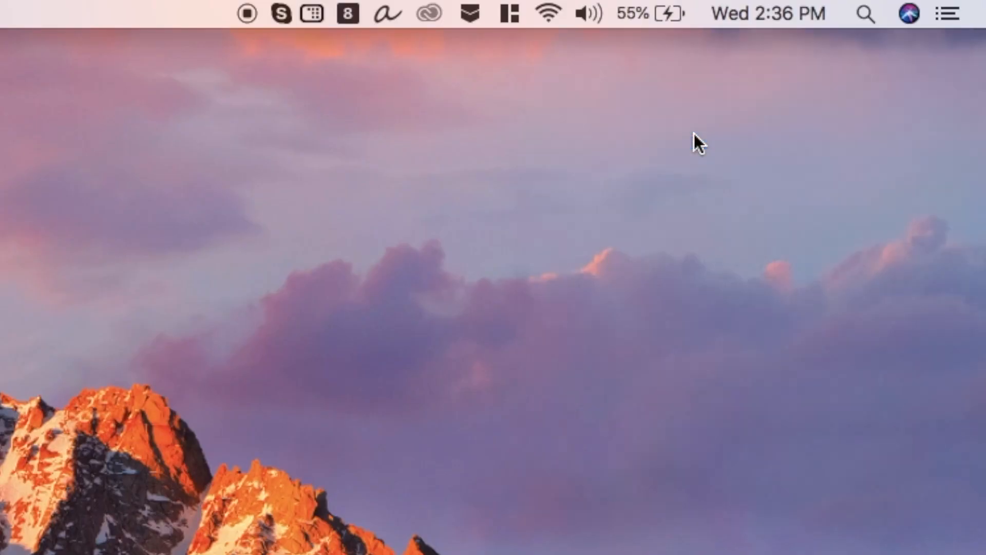
Bring up System Preferences from the Apple menu, showing the full grid of settings panes
click(546, 13)
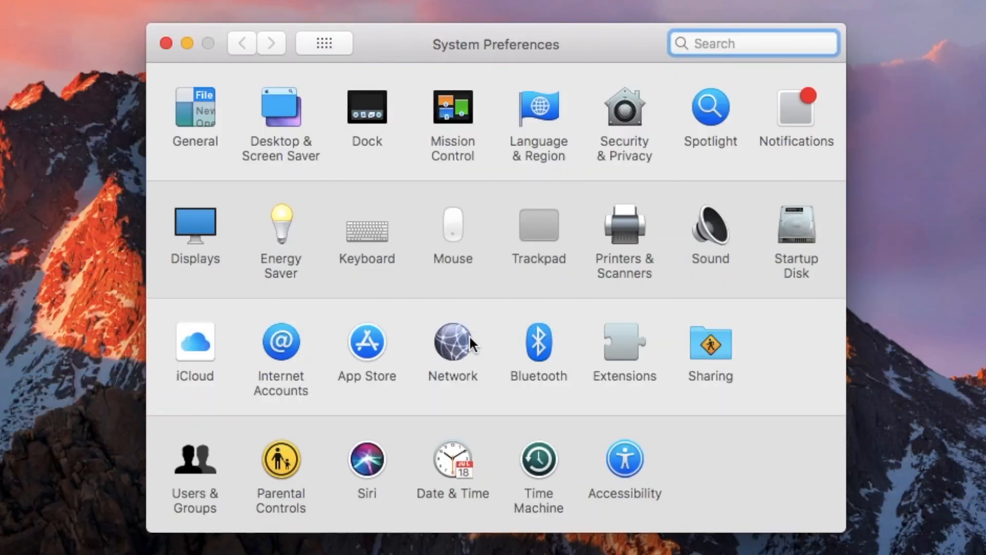
In Network > Advanced Wi-Fi, move Smart DNS Proxy below 91springboard and Batcave in Preferred Networks
click(452, 342)
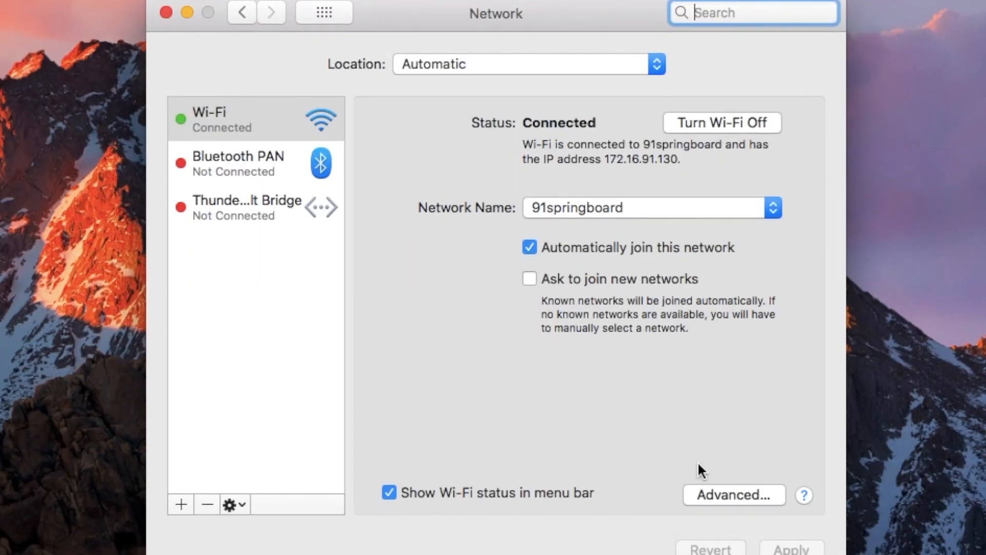
click(734, 494)
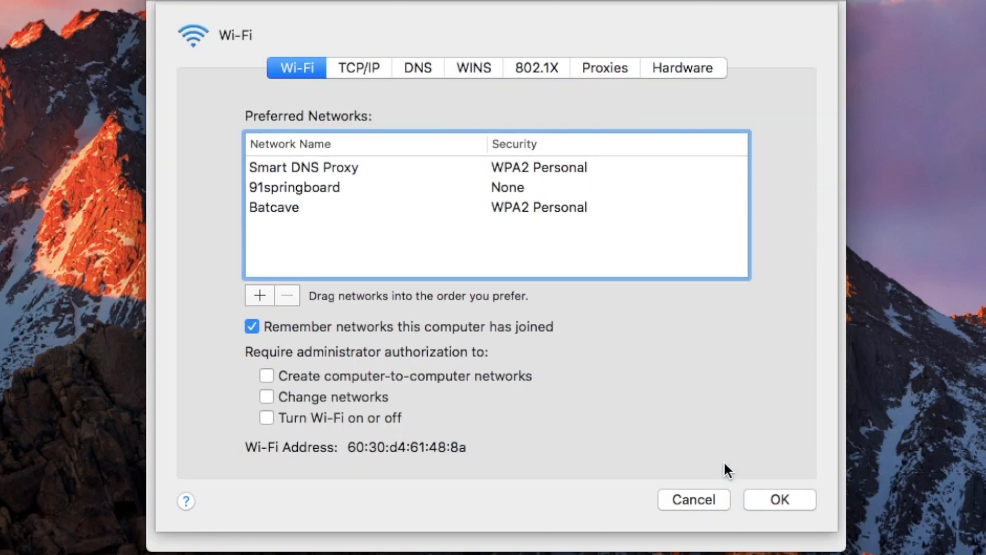
mouse_move(415, 173)
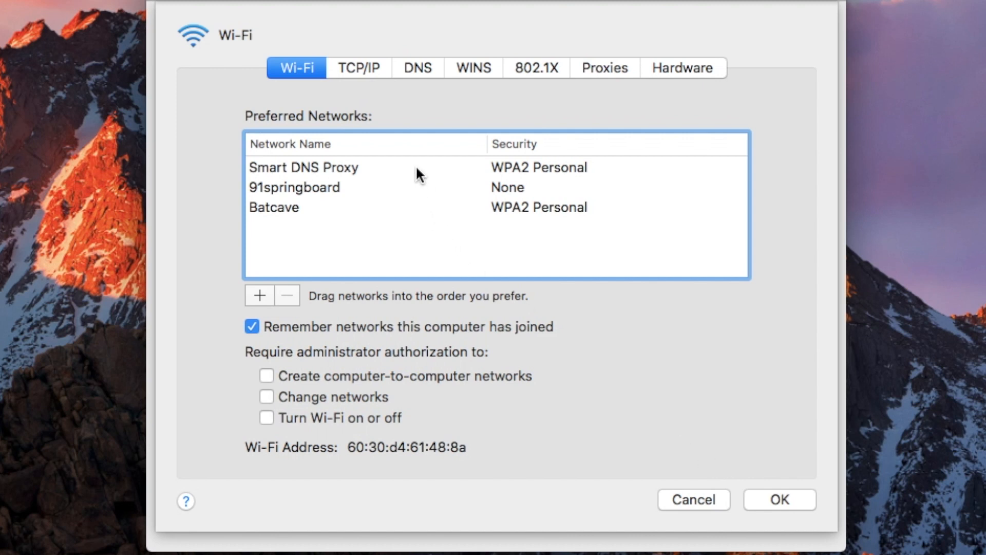
click(302, 166)
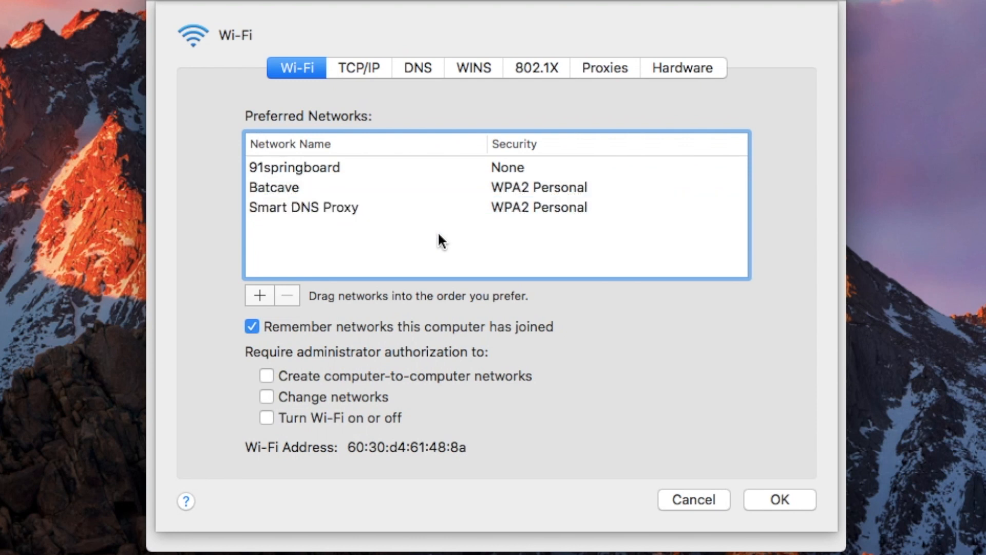
click(294, 166)
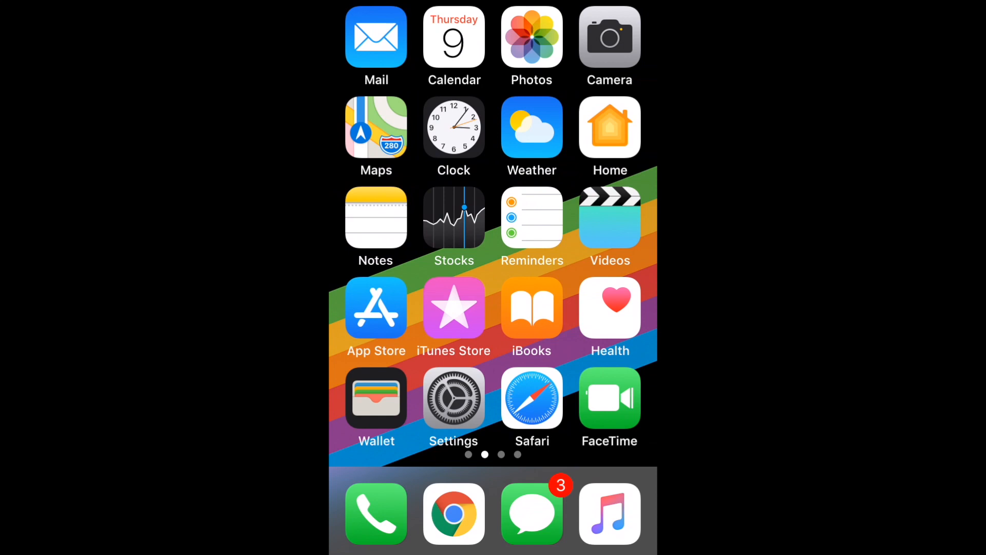
click(455, 398)
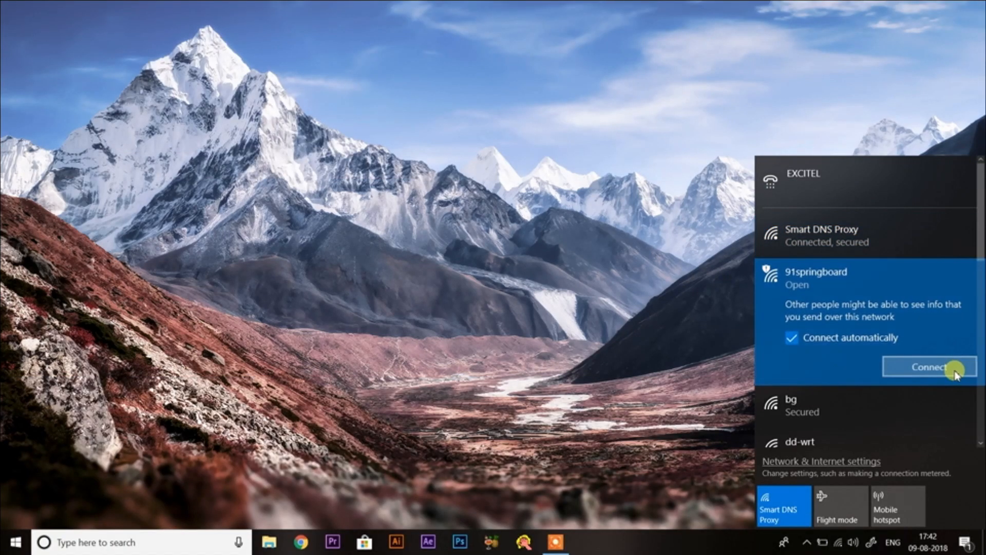
Connect to 91springboard, then switch the connection back to Smart DNS Proxy in the Wi-Fi flyout
click(929, 367)
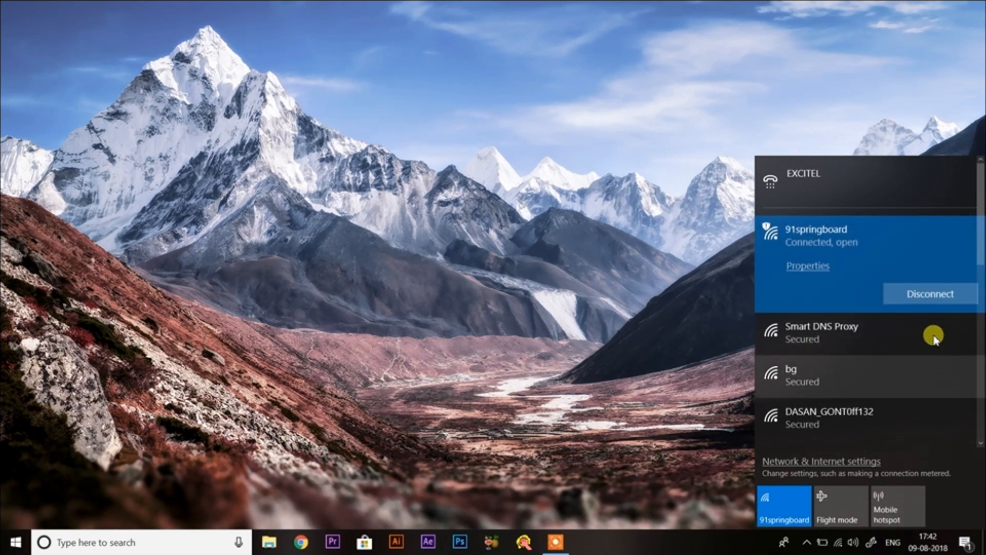
click(839, 337)
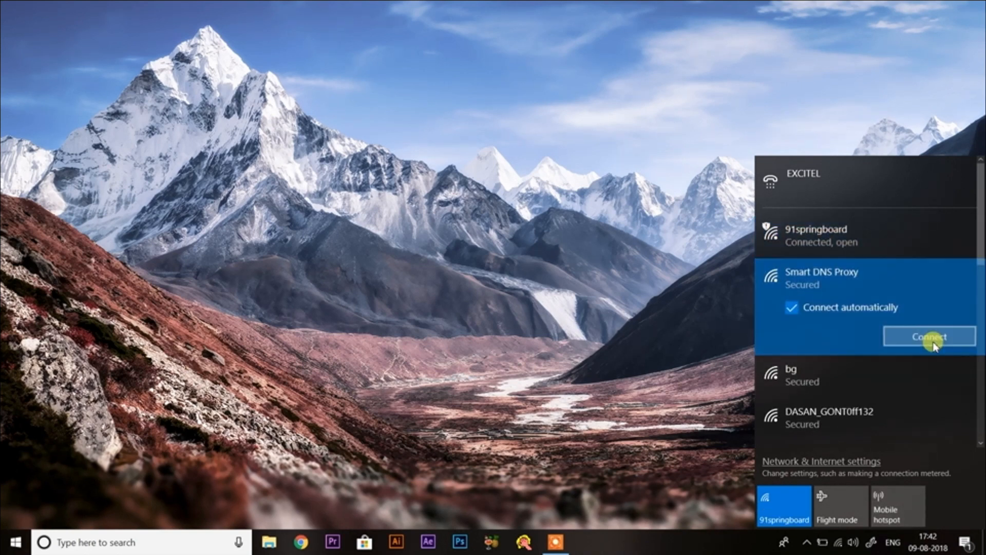
click(929, 336)
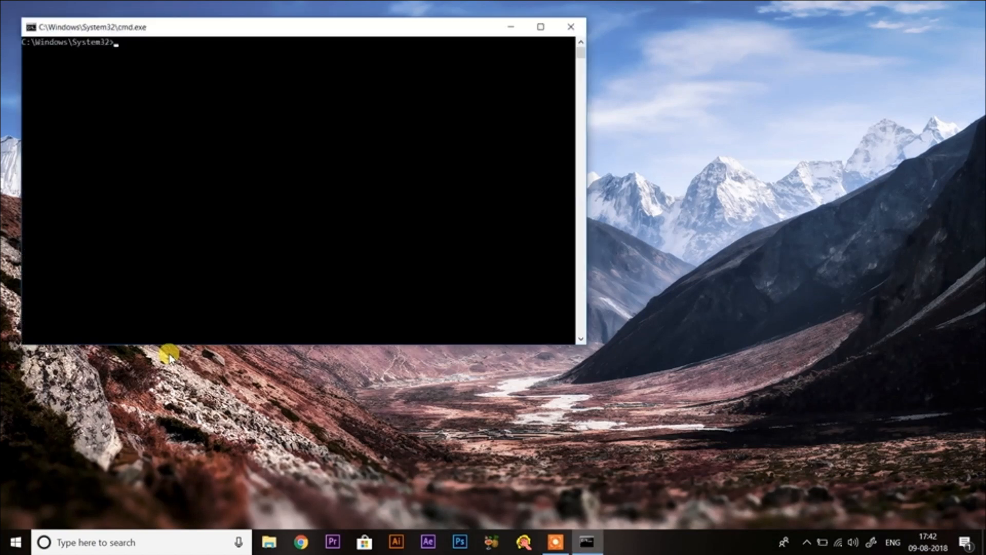
Maximize Command Prompt and list the saved Wi-Fi profiles with netsh wlan show profiles
click(540, 27)
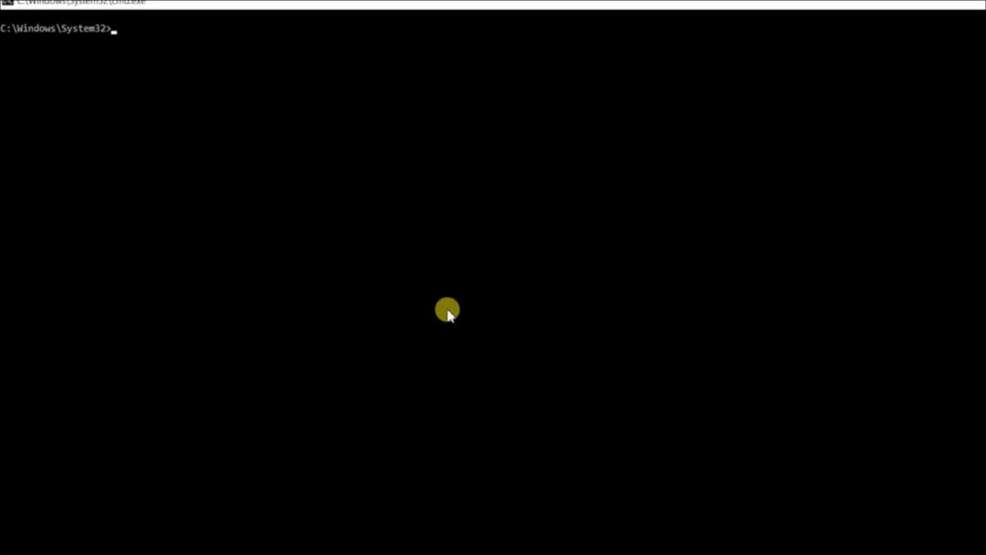
text(netsh wlan show profiles)
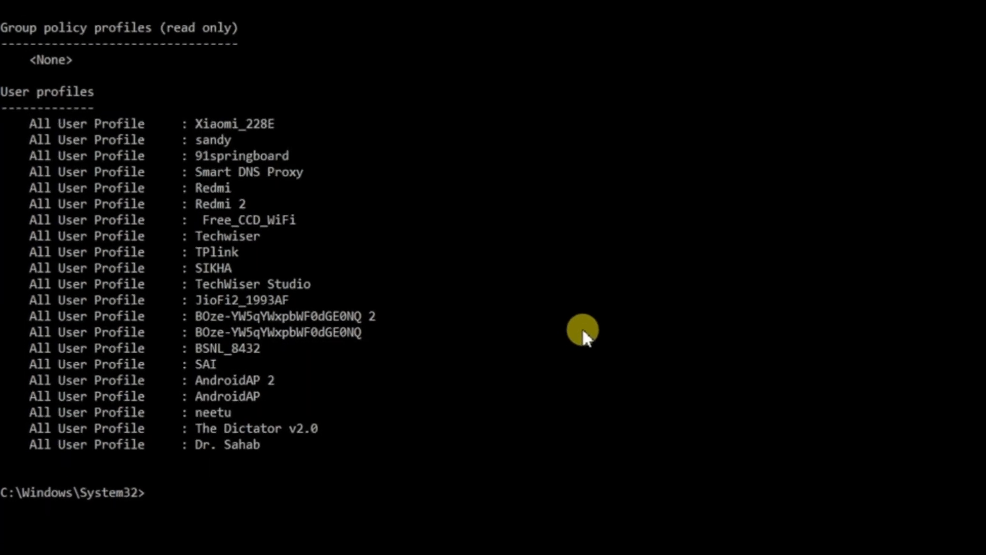
Set profileorder for "Smart DNS Proxy" on interface "wifi" to priority 1 and show profiles again
text(netsh)
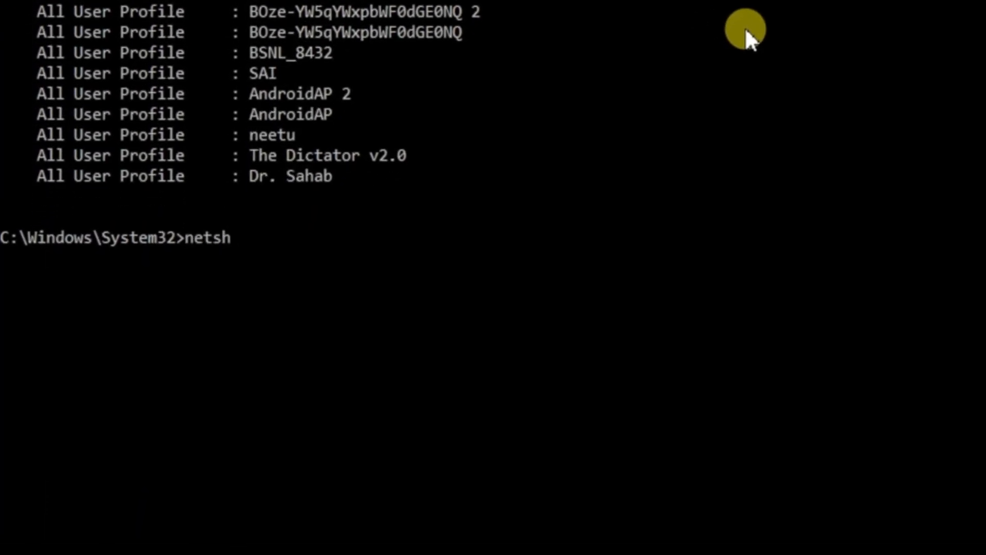
text(wlan set pro)
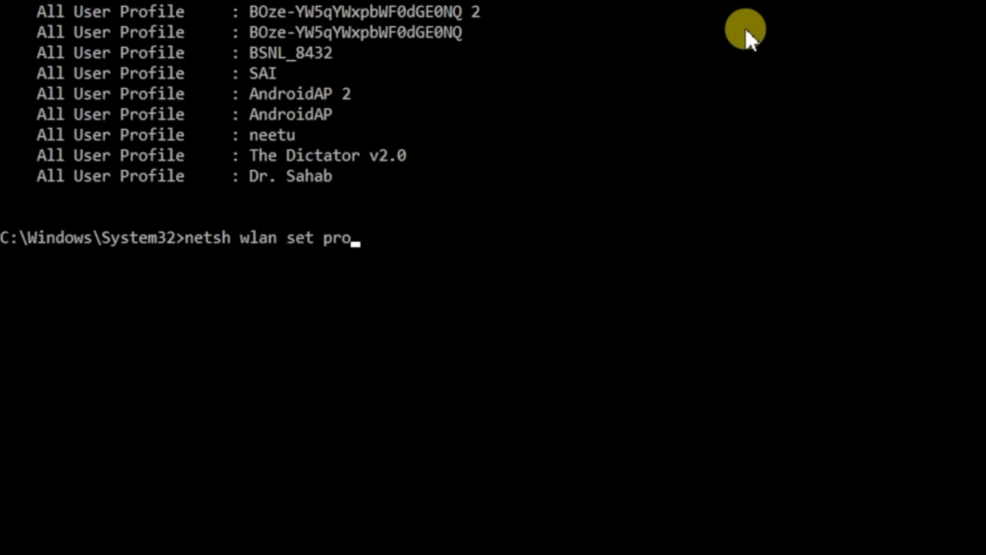
text(fileorder name=)
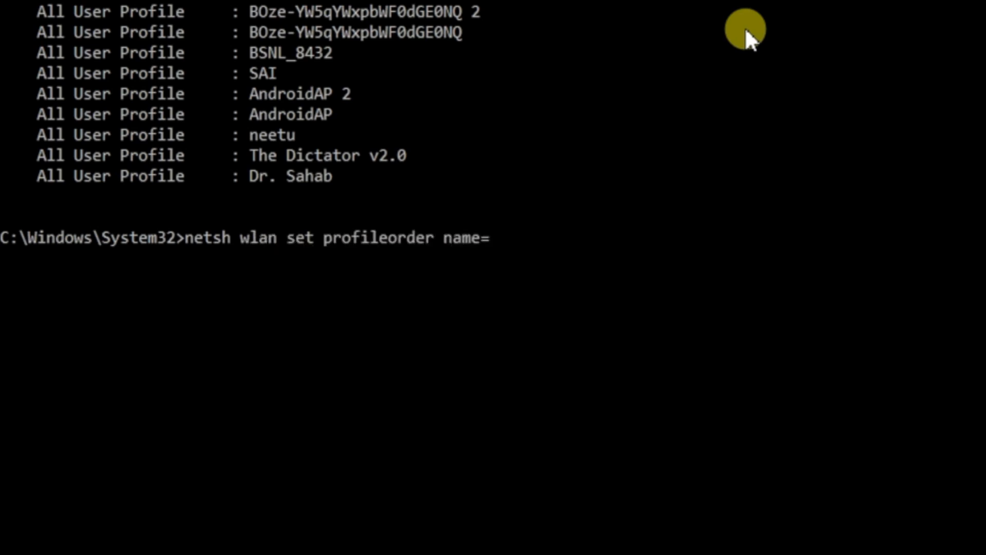
text("Smart DNS Pro)
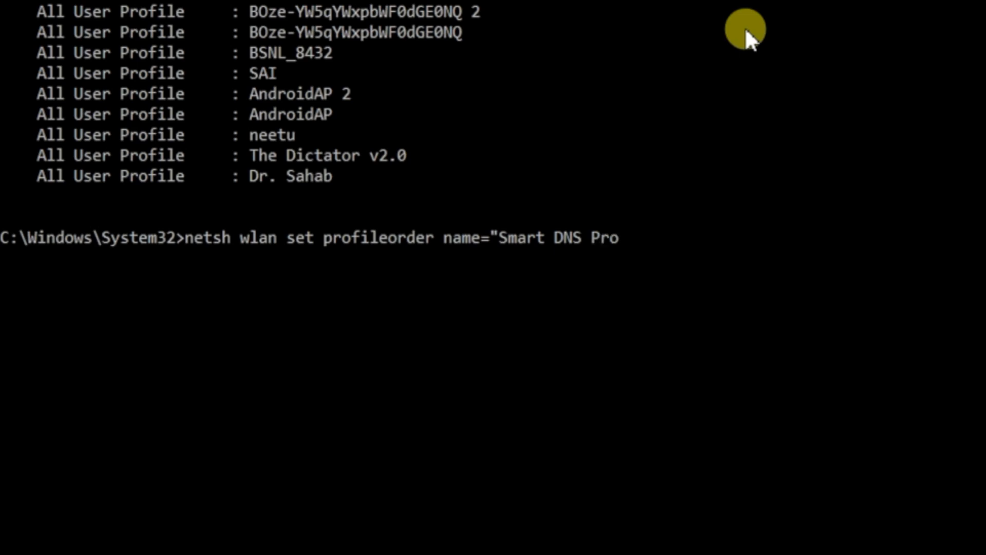
text(xy" interfa)
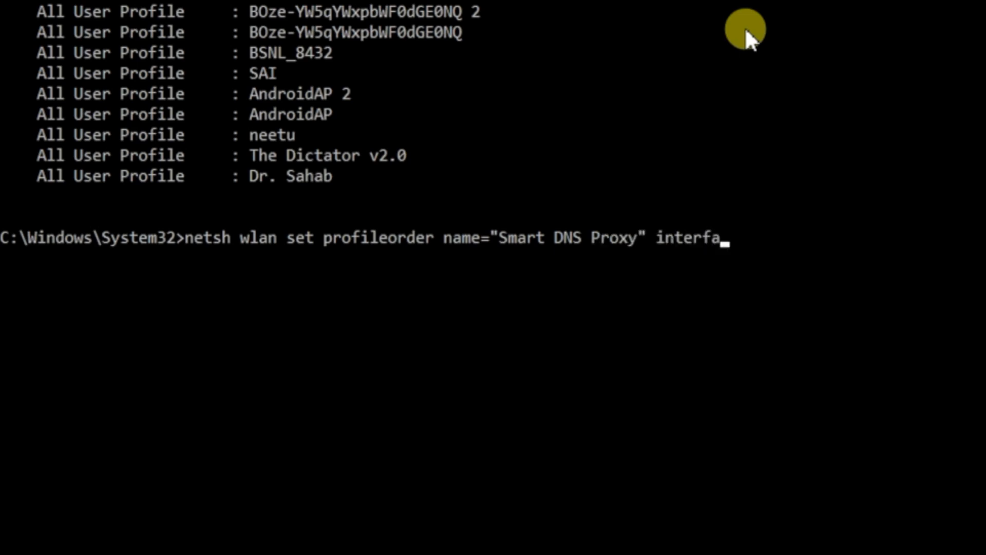
text(ce="wifi" priority=1)
text(netsh)
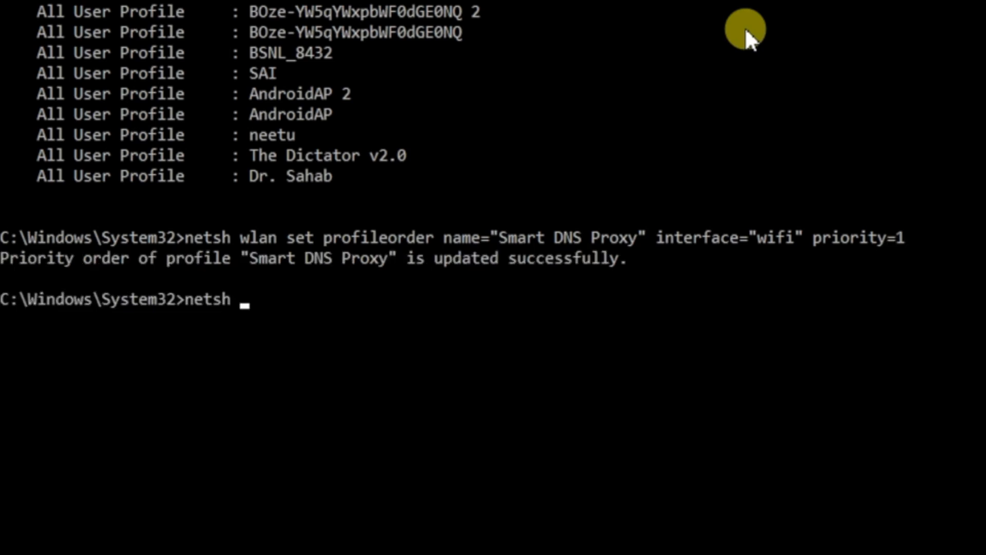
text(wlan sh)
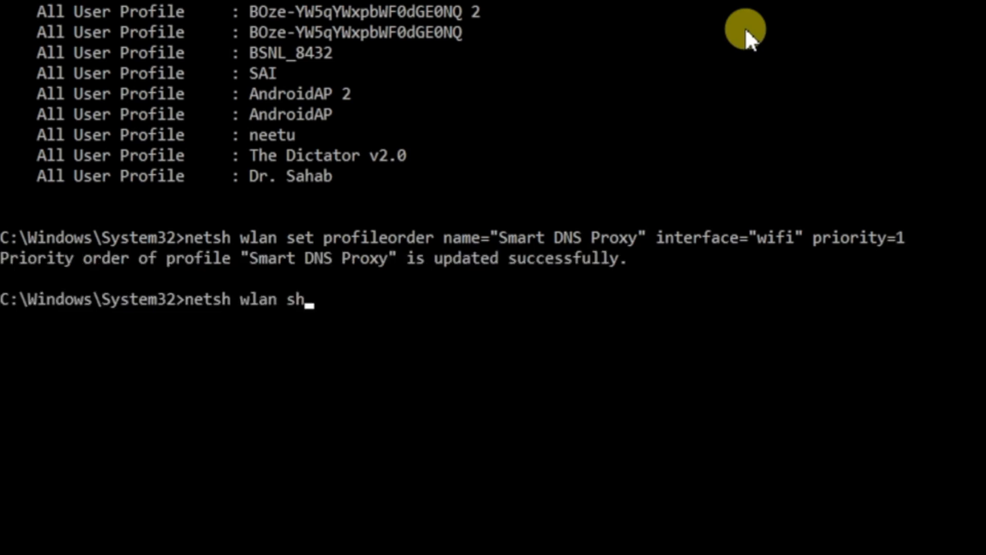
text(ow pro)
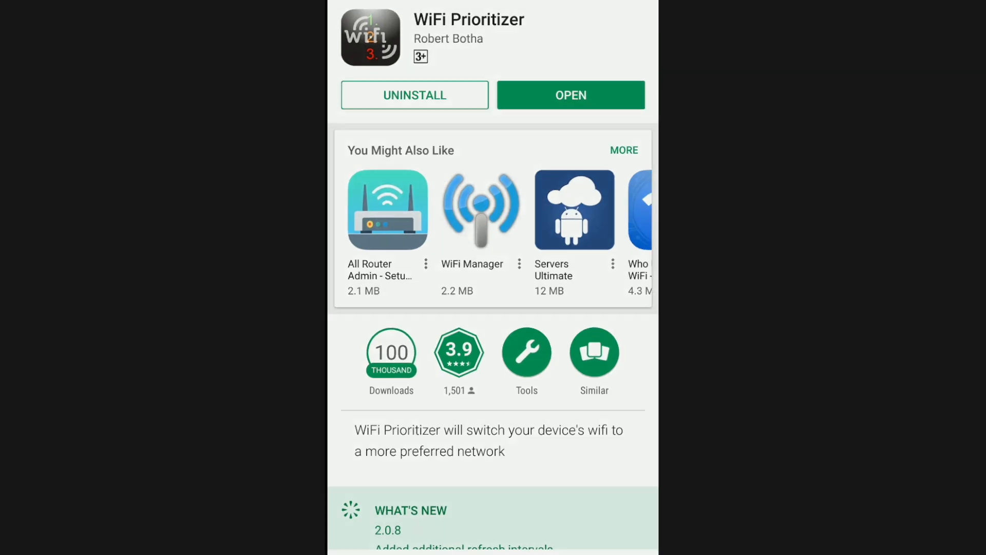
Launch the installed WiFi Prioritizer app from its Play Store page
click(571, 94)
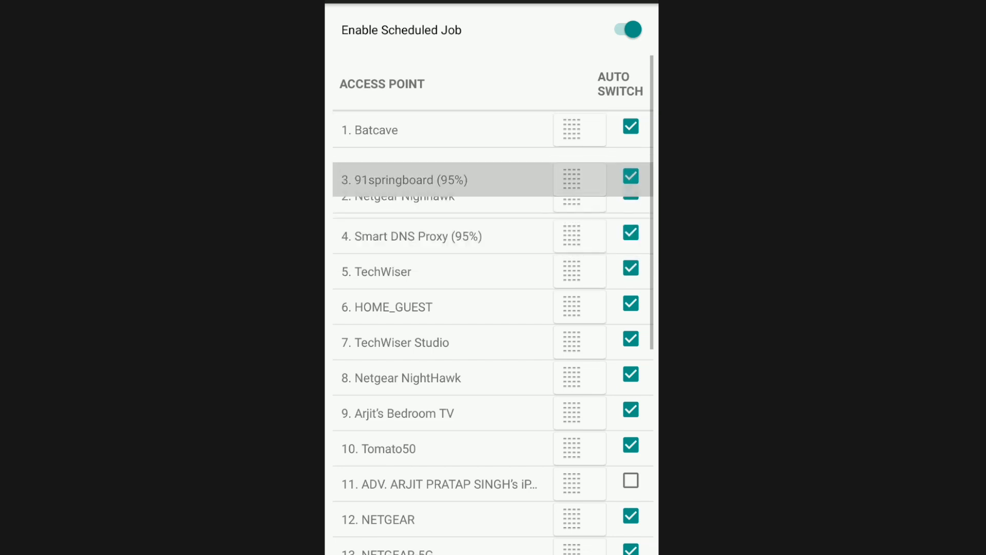
Drag 91springboard to position 1, review the 60-second refresh interval in Settings, and return to the list
drag(579, 179, 578, 130)
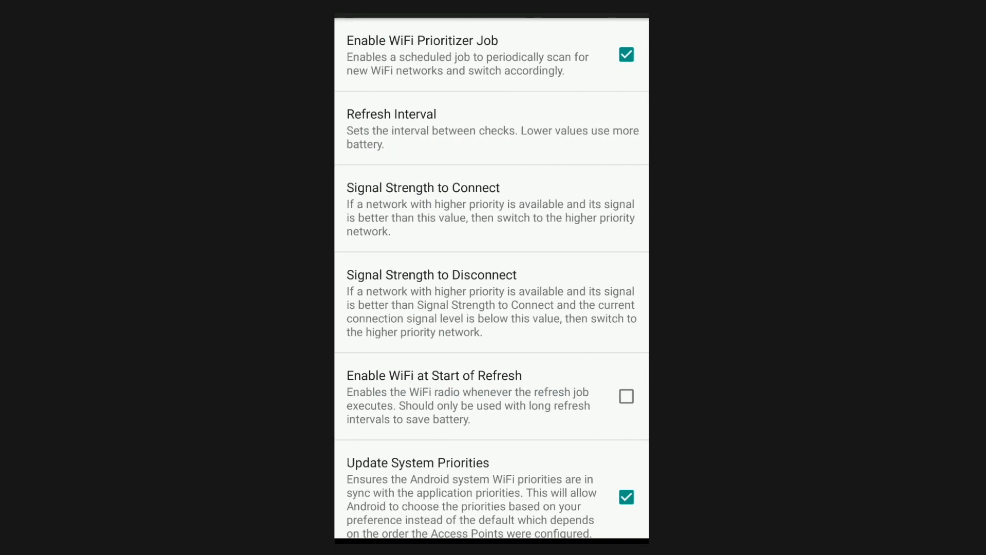
click(390, 114)
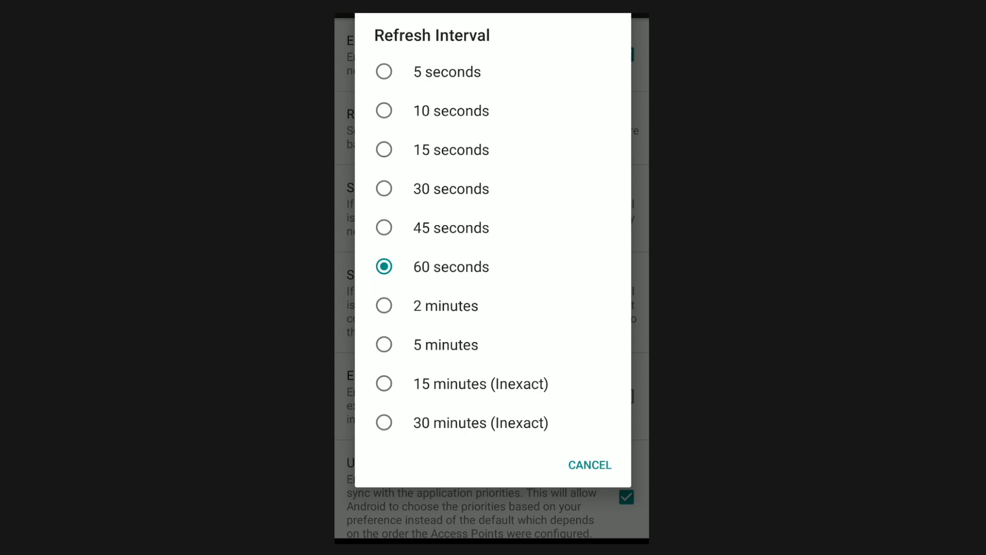
click(590, 466)
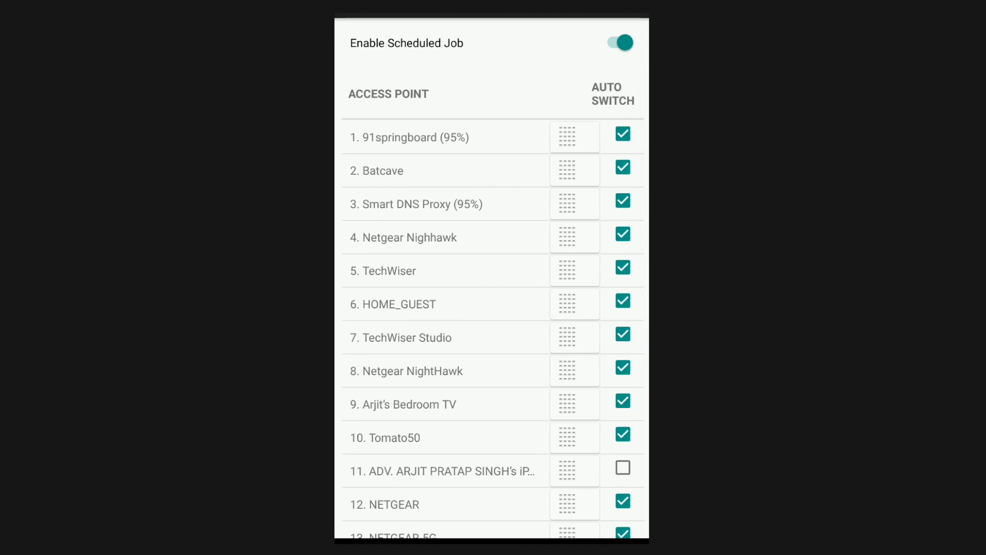
click(622, 44)
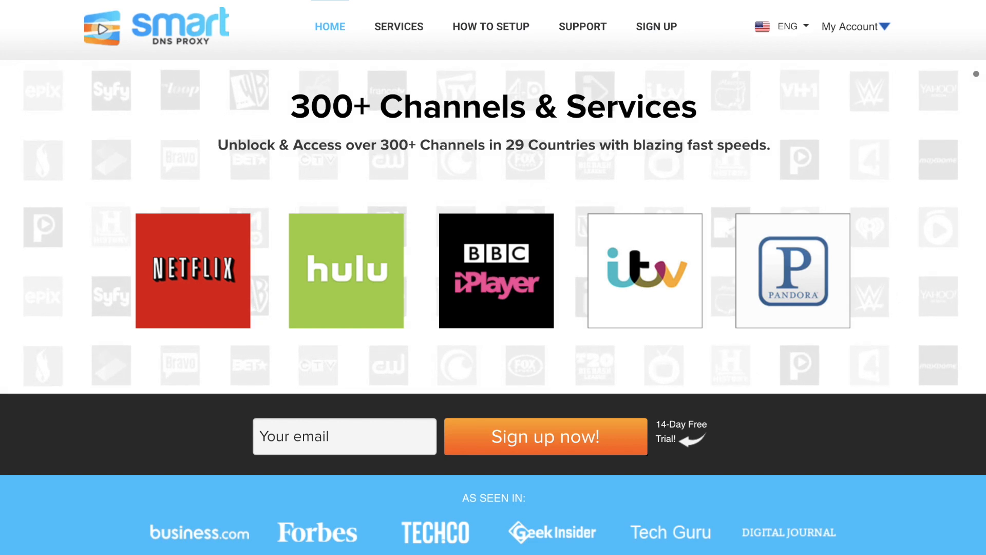
scroll(down, 3)
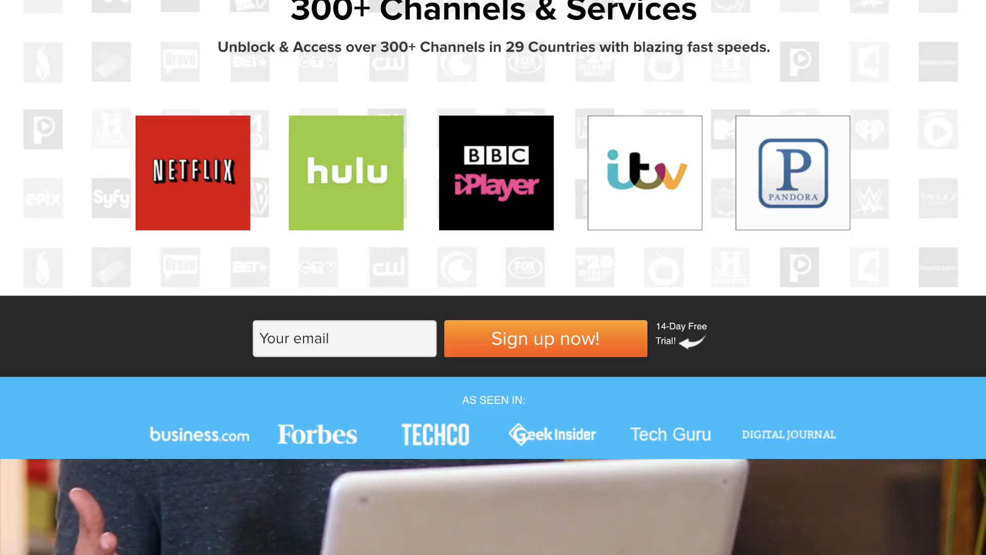